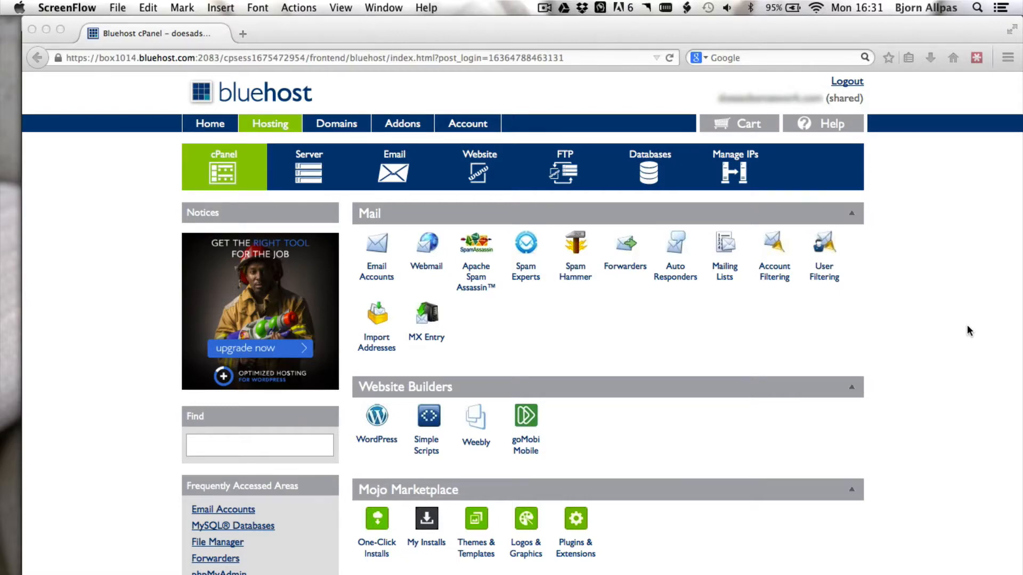
pyautogui.moveTo(592, 328)
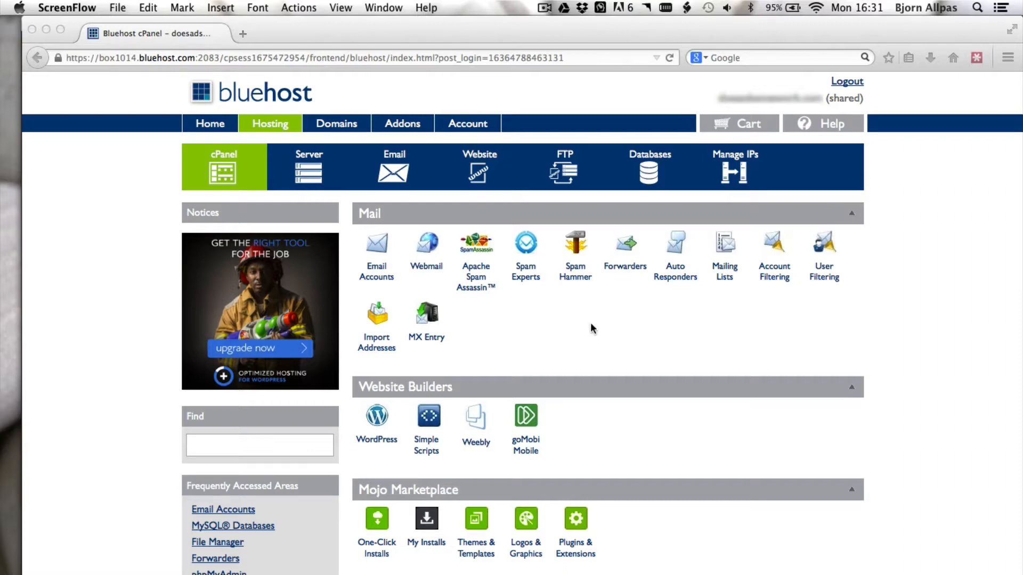
pyautogui.moveTo(395, 254)
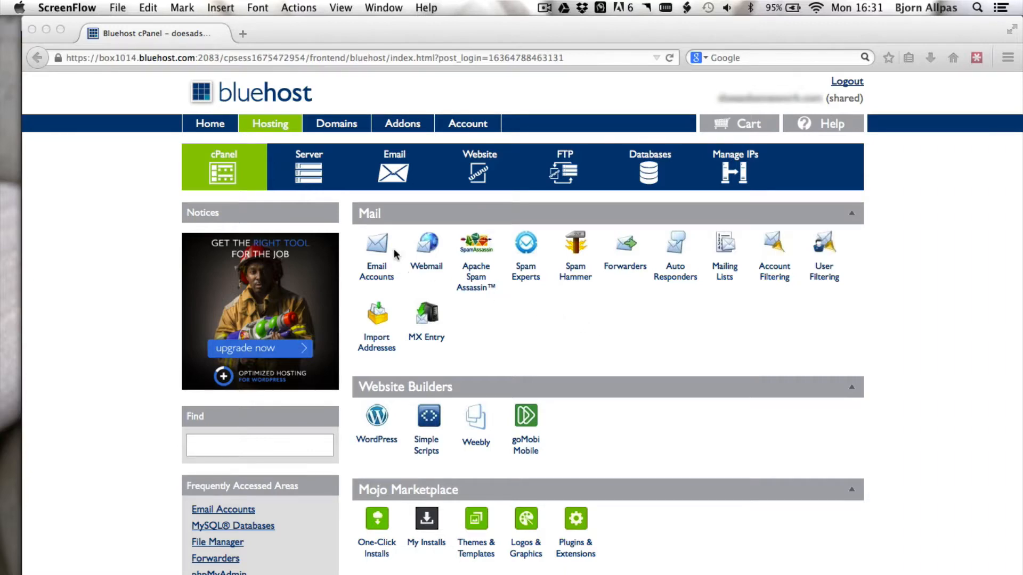
pyautogui.moveTo(412, 248)
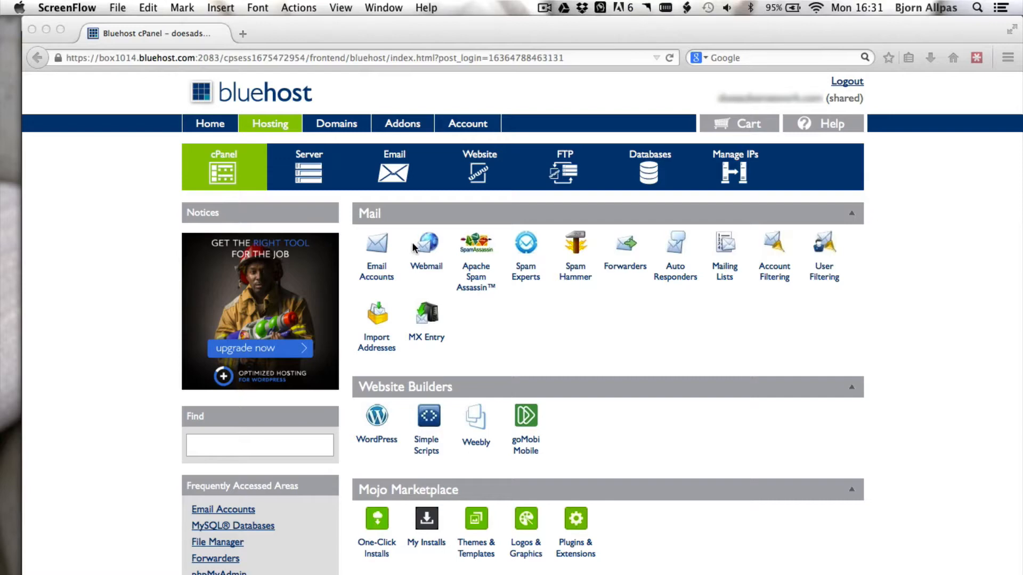
pyautogui.moveTo(380, 288)
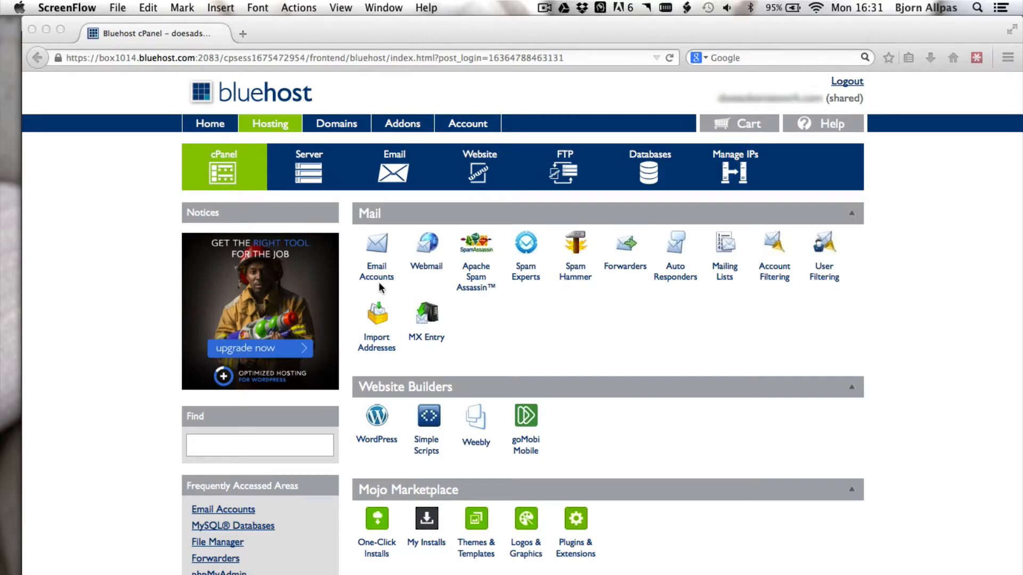
pyautogui.moveTo(381, 253)
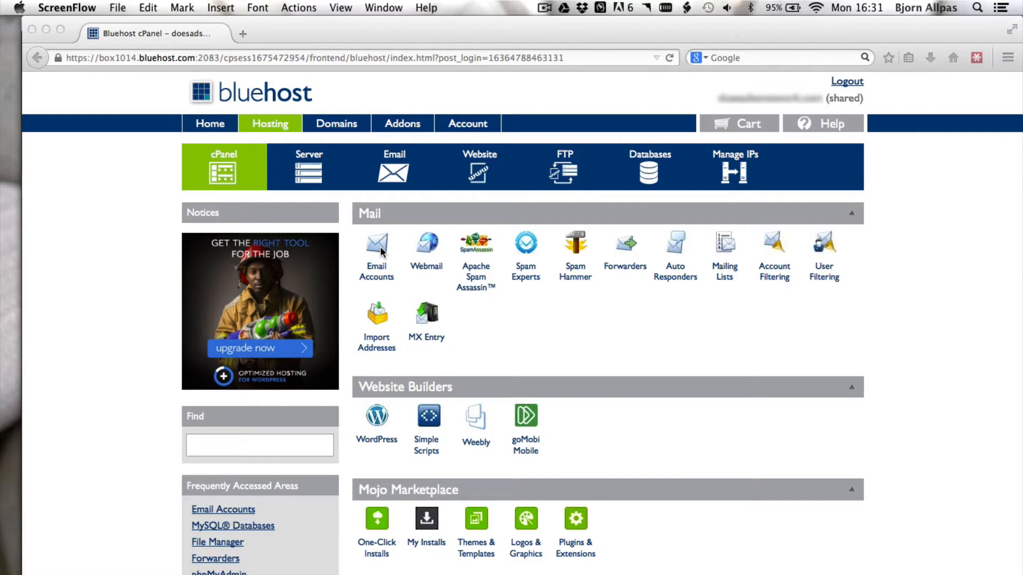
# Open Email Accounts from the cPanel Mail section.
pyautogui.click(377, 244)
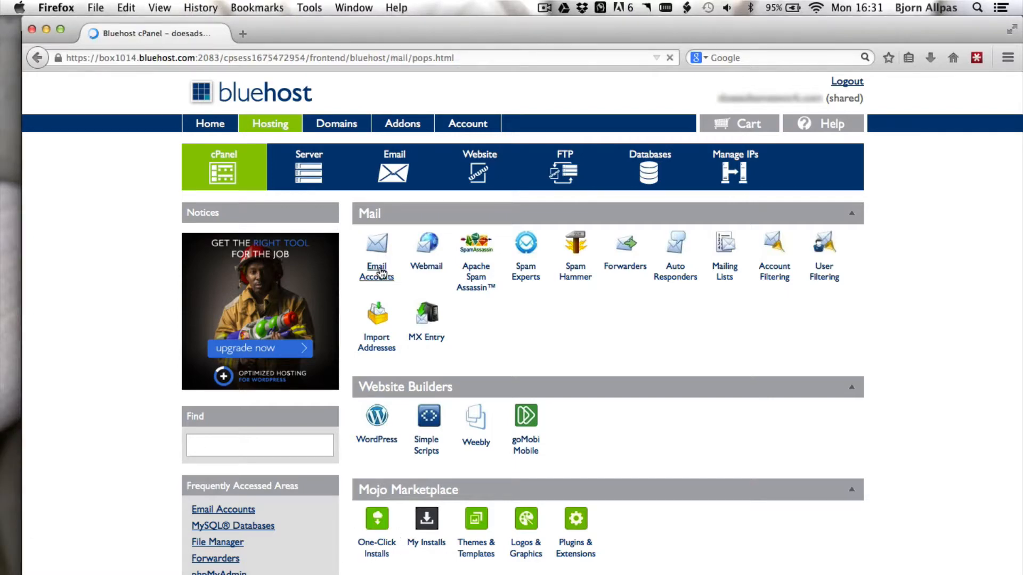
# Enter 'info' as the new mailbox name and move to the Password field.
pyautogui.click(377, 255)
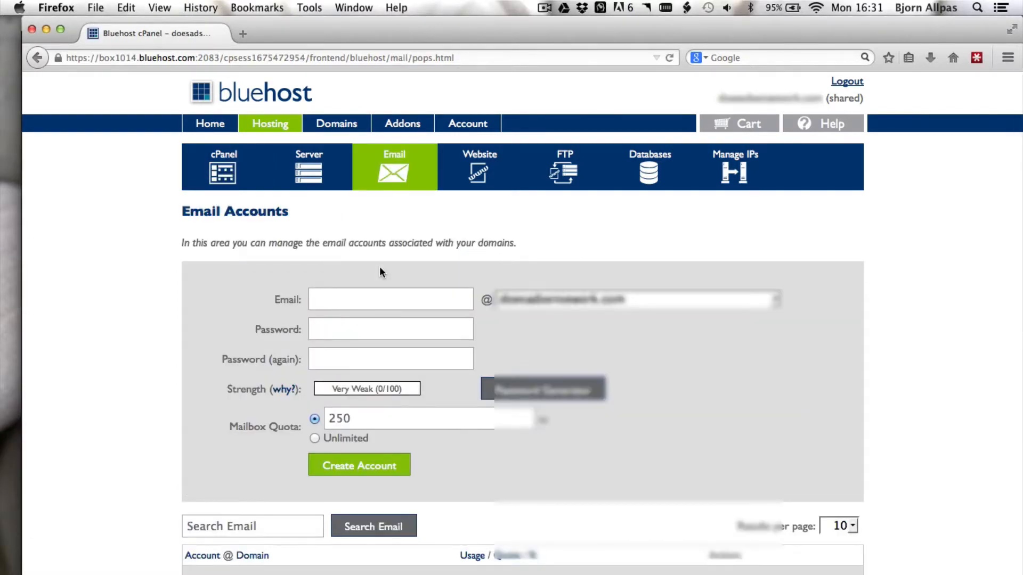
pyautogui.moveTo(776, 305)
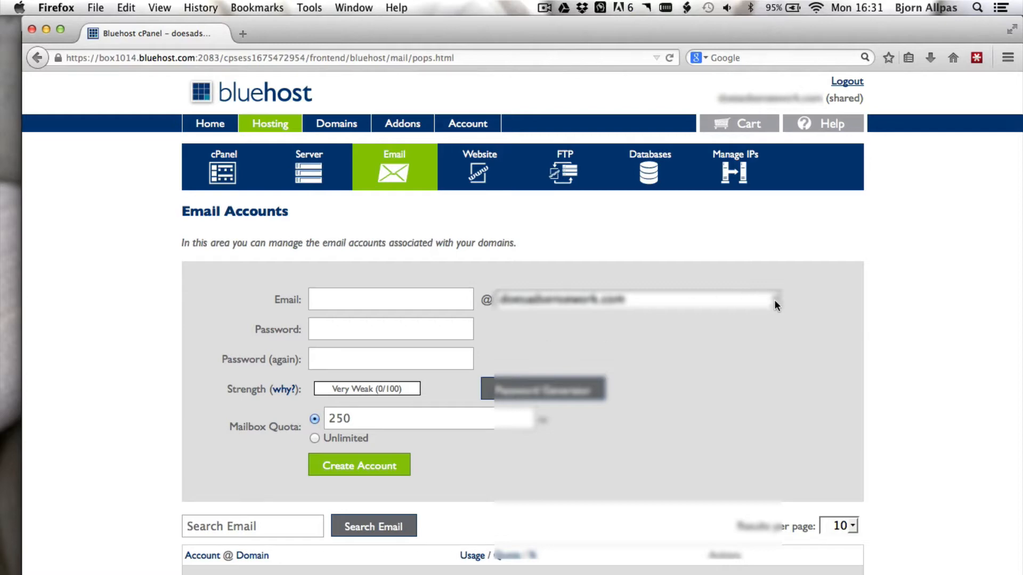
pyautogui.click(638, 299)
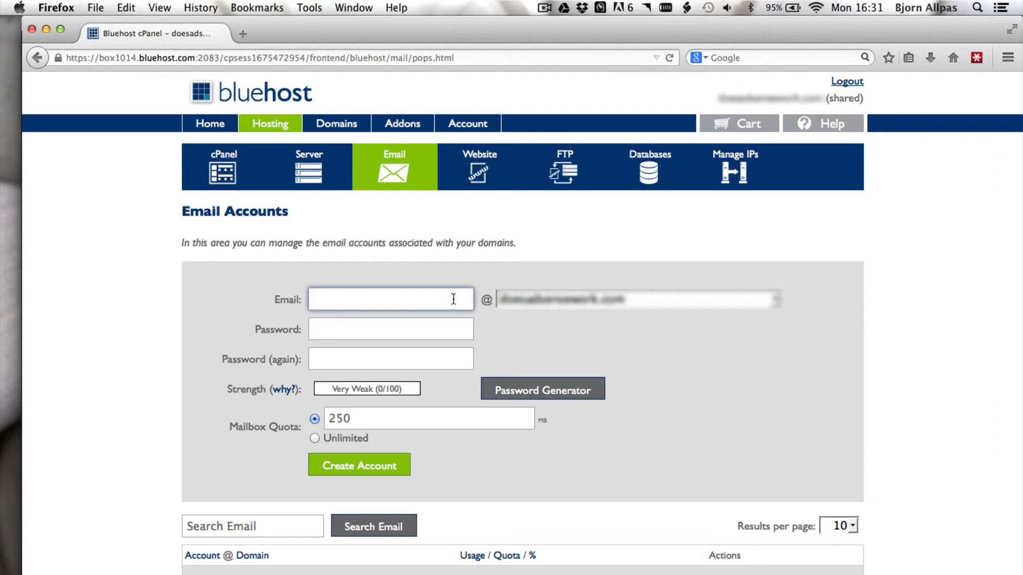
pyautogui.write('inf')
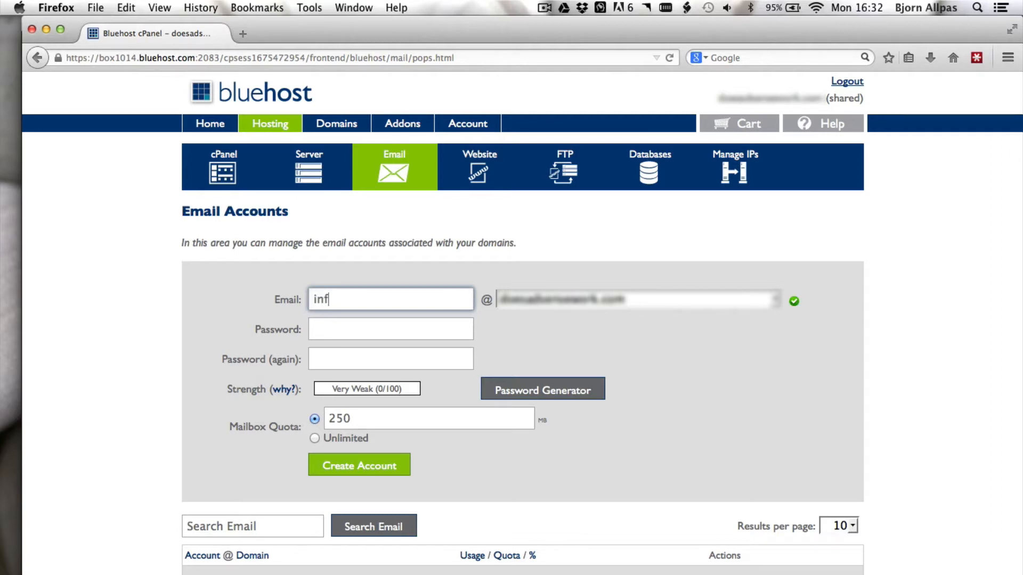
pyautogui.write('o')
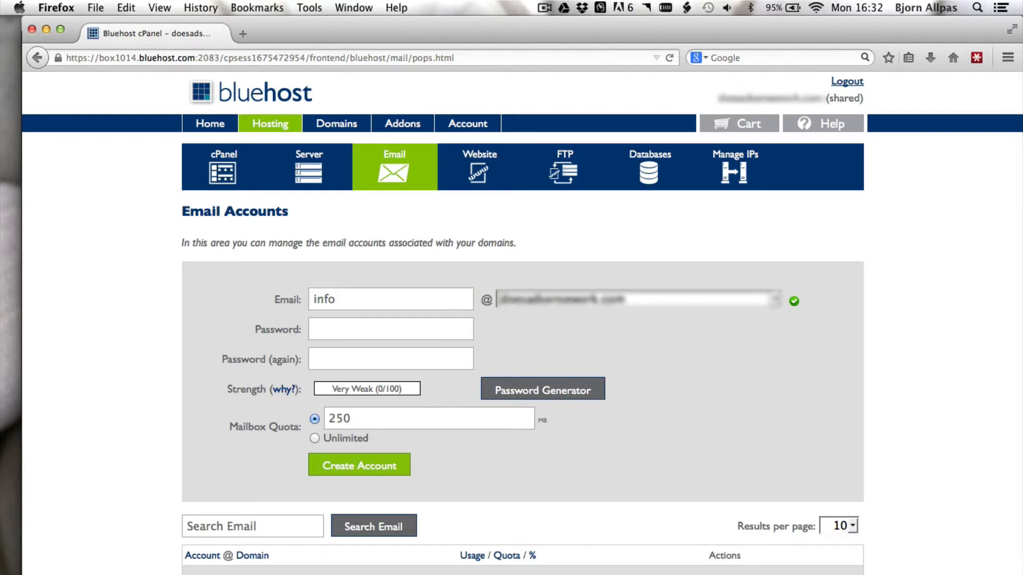
pyautogui.click(390, 328)
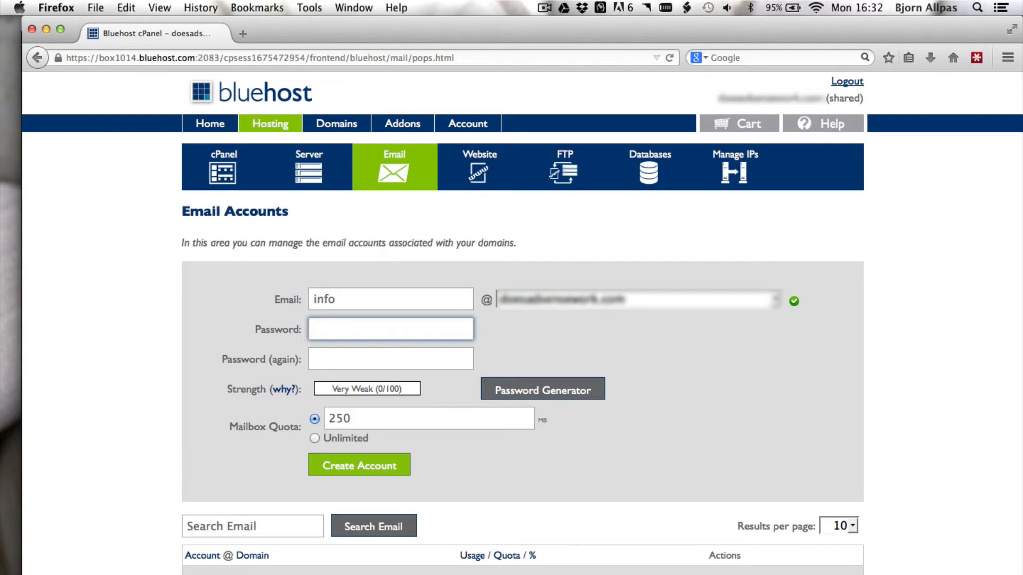
pyautogui.click(389, 329)
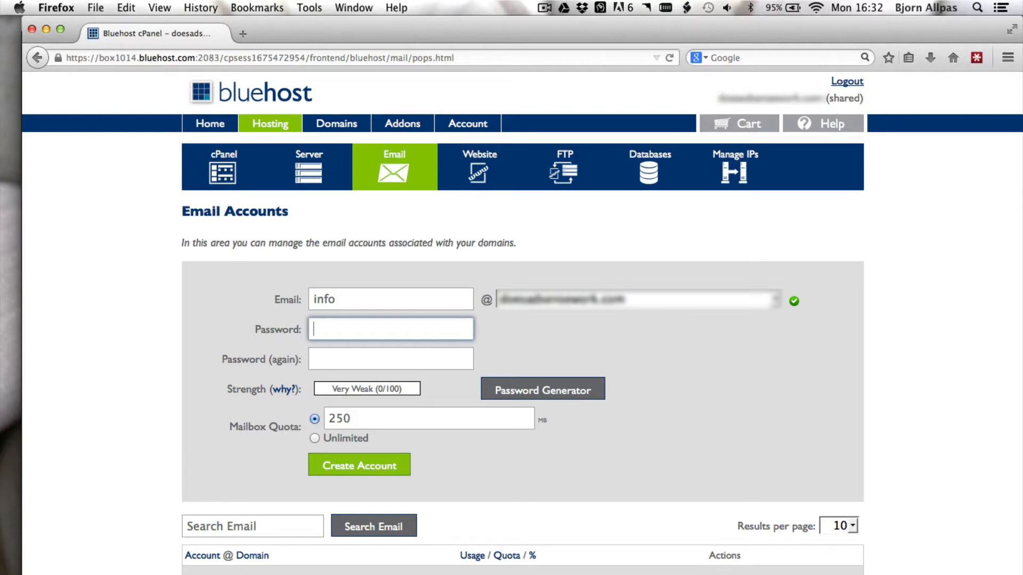
pyautogui.moveTo(518, 390)
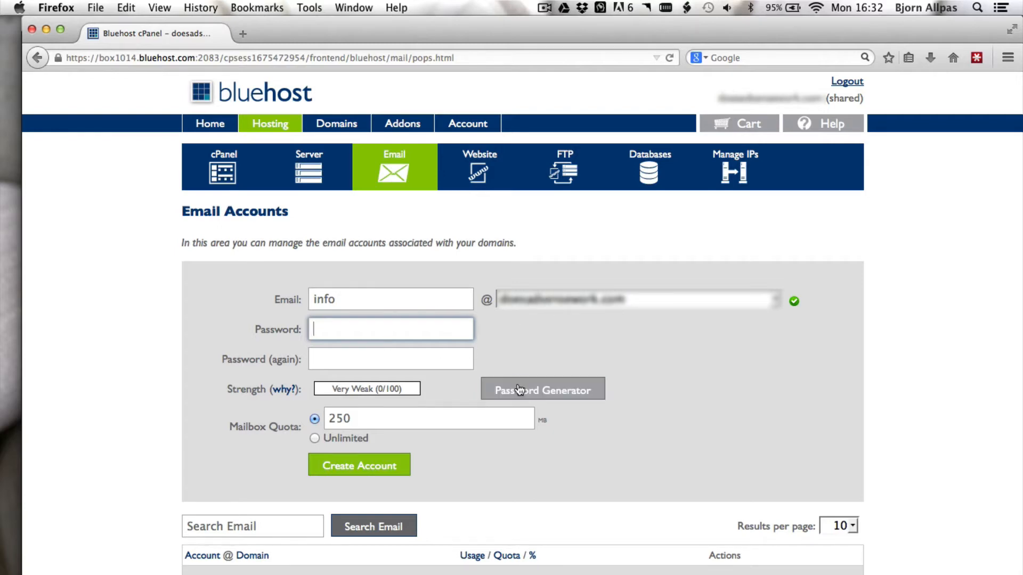
# Generate a Very Strong password, confirm it was copied, and apply it.
pyautogui.click(542, 389)
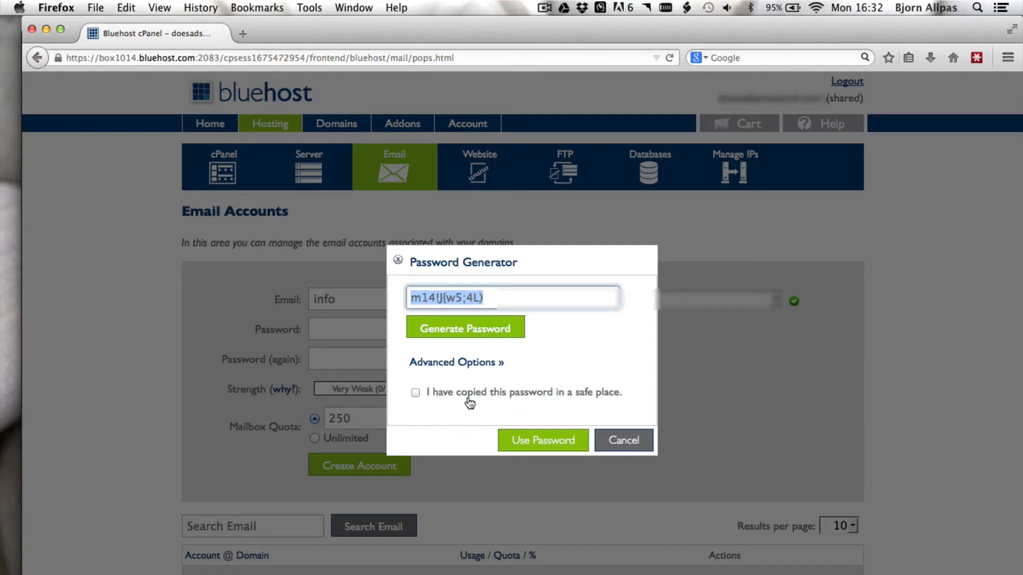
pyautogui.moveTo(409, 398)
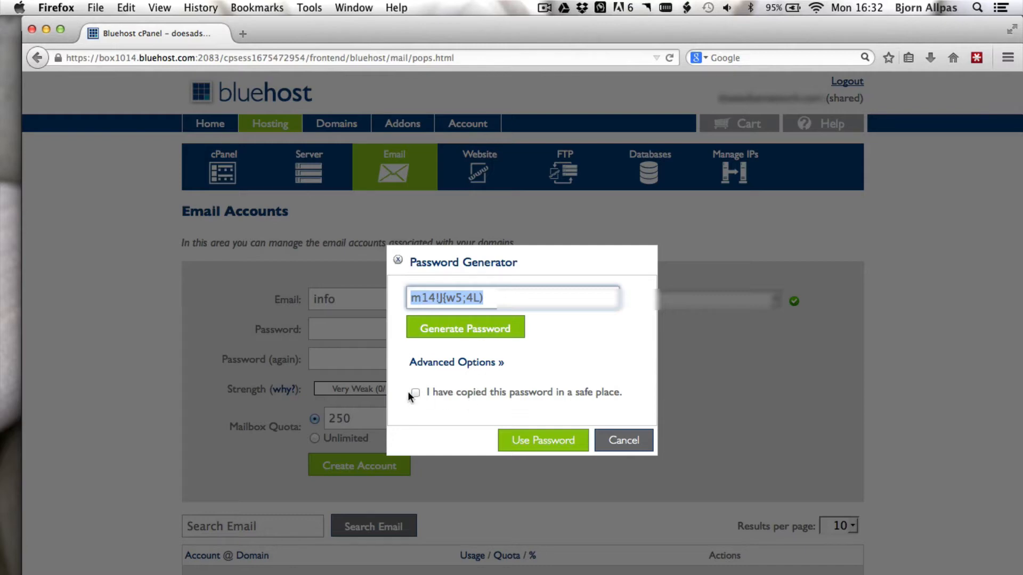
pyautogui.click(415, 392)
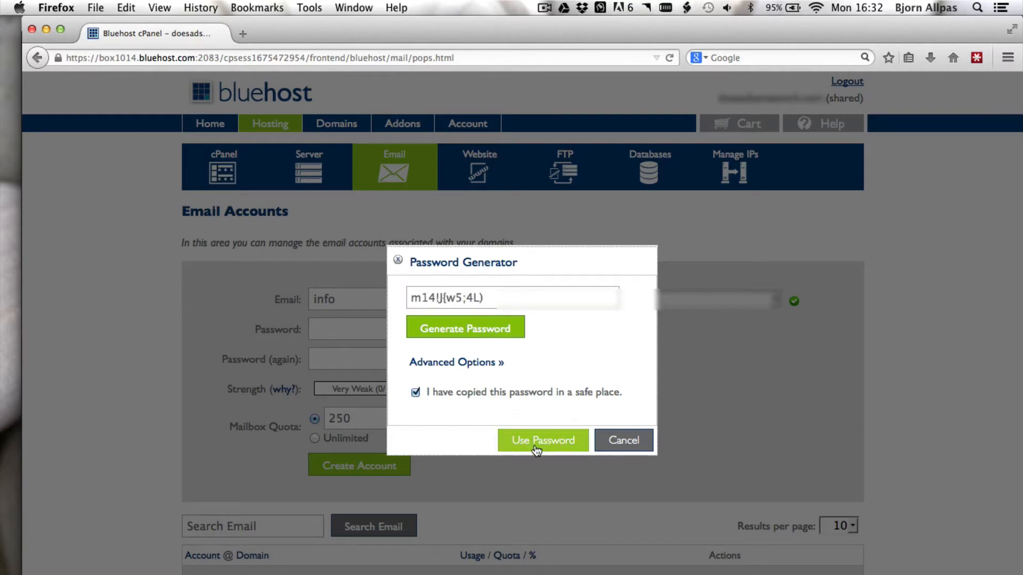
pyautogui.click(542, 440)
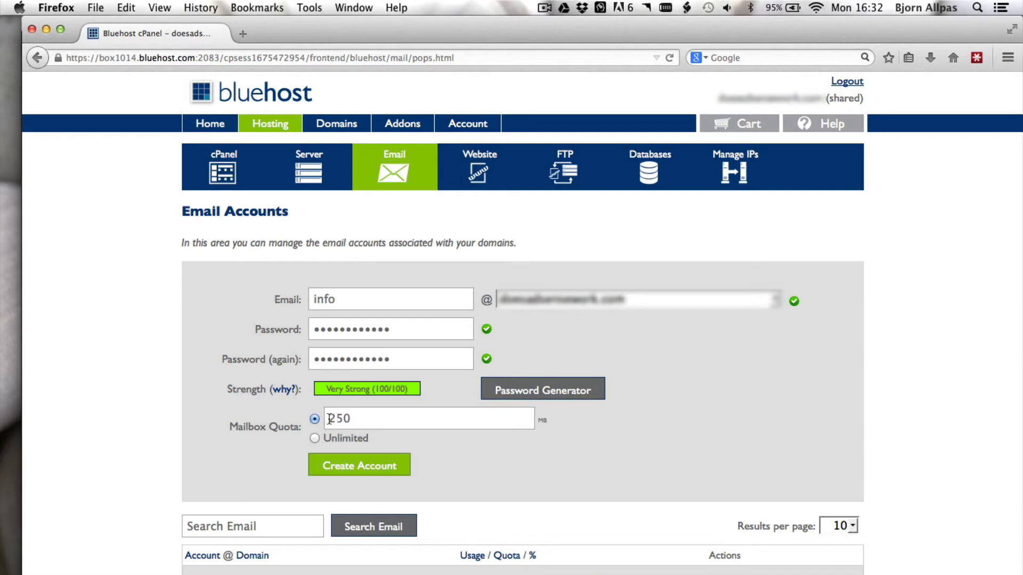
pyautogui.moveTo(315, 442)
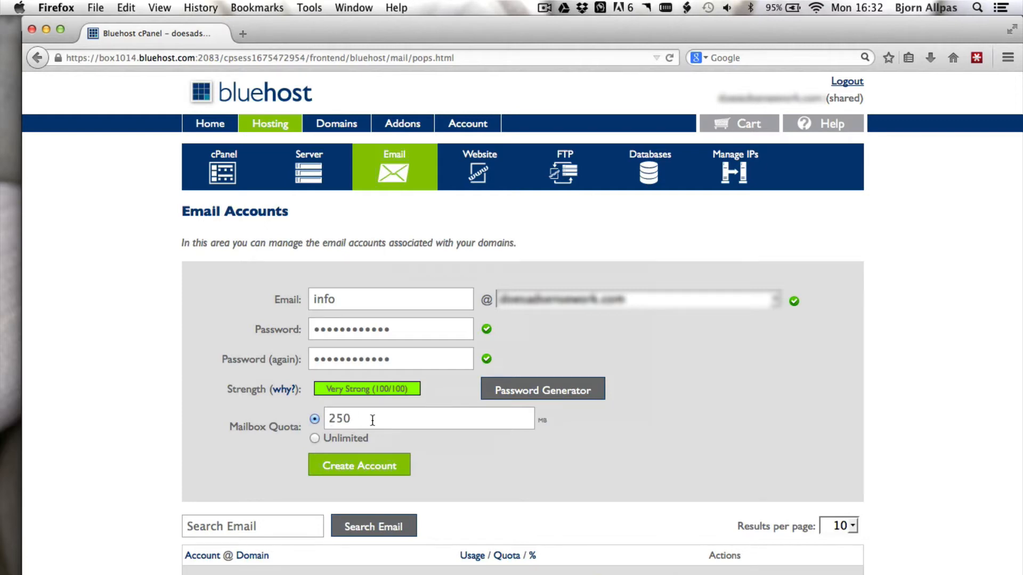
pyautogui.moveTo(445, 453)
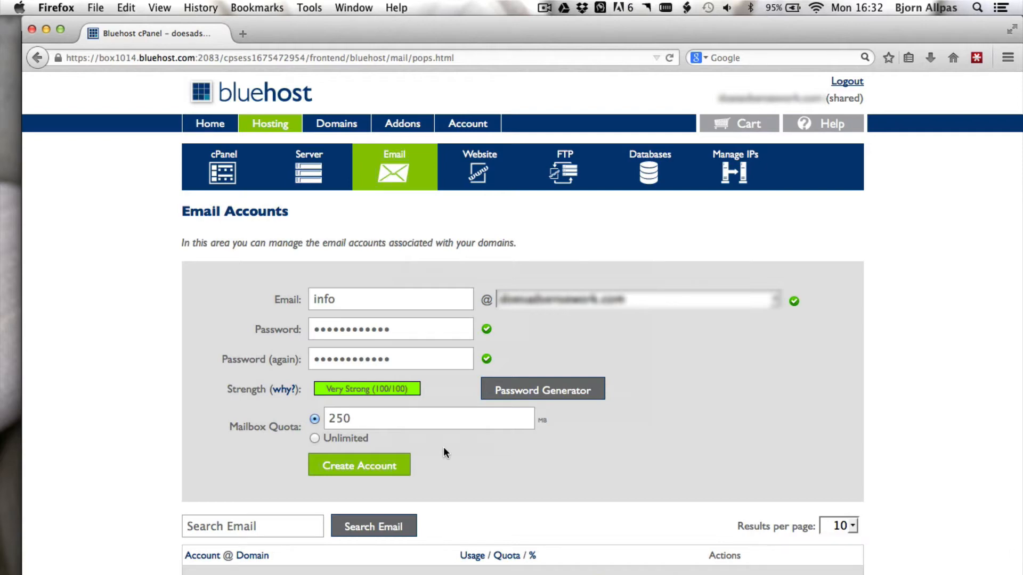
pyautogui.moveTo(351, 442)
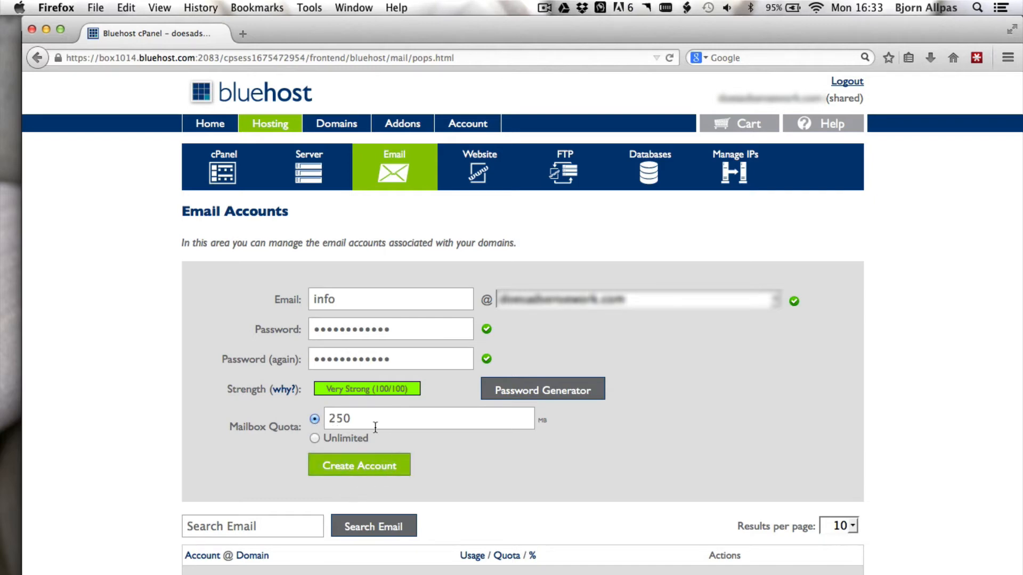
# Create the info account and check the Account Created confirmation.
pyautogui.click(358, 465)
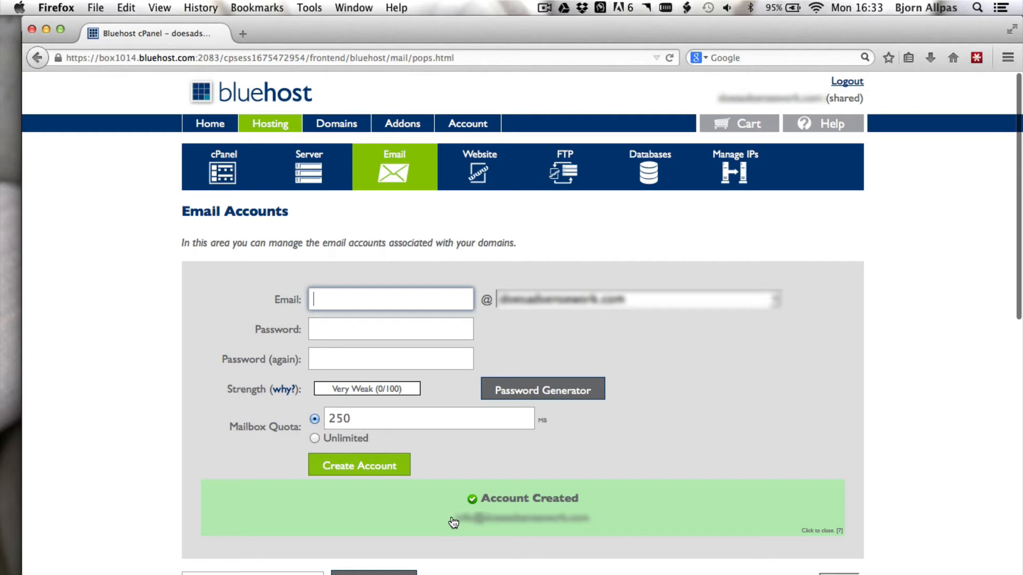
pyautogui.moveTo(587, 522)
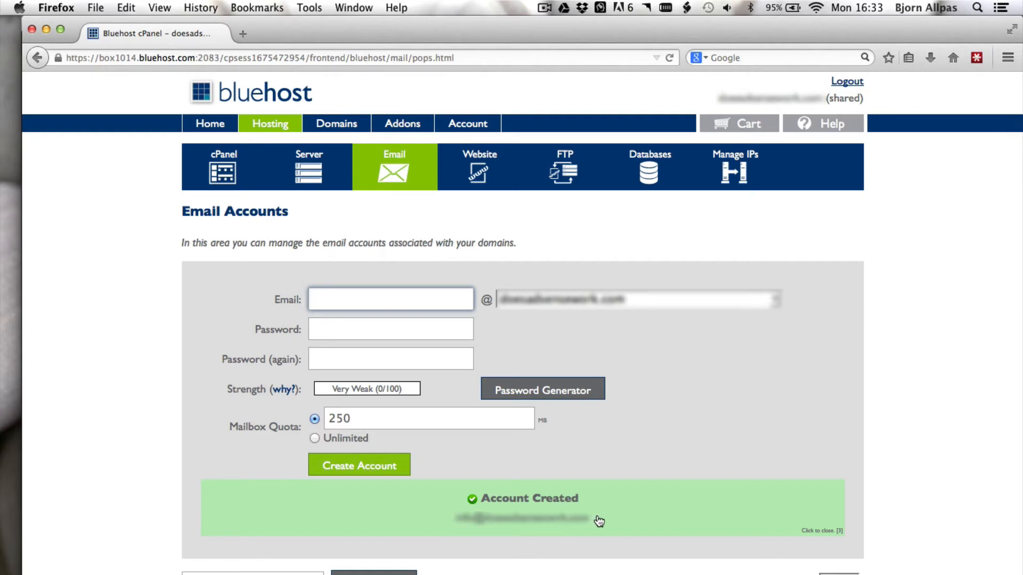
# Search the email account list for 'info'.
pyautogui.scroll(-3)
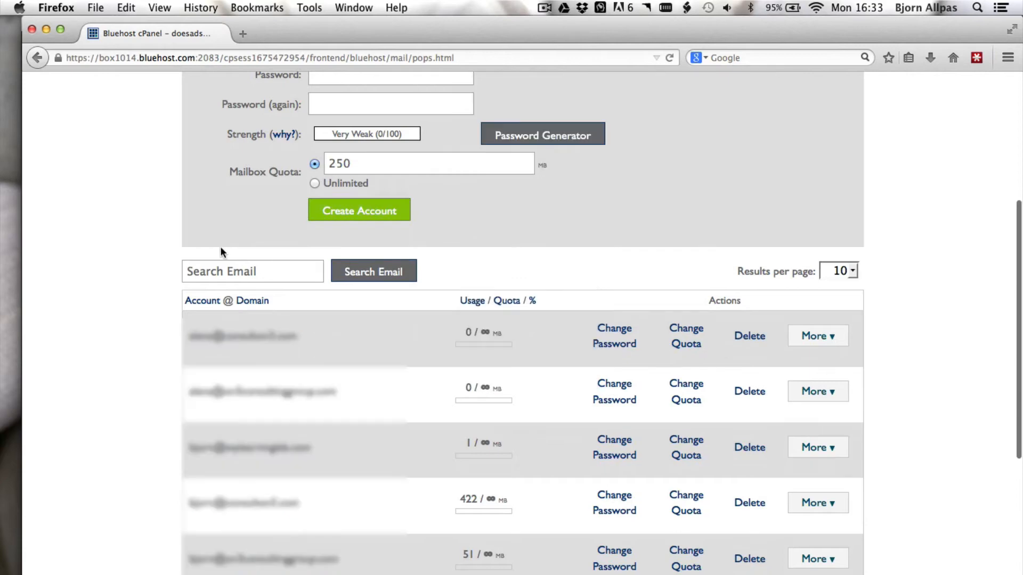
pyautogui.write('info')
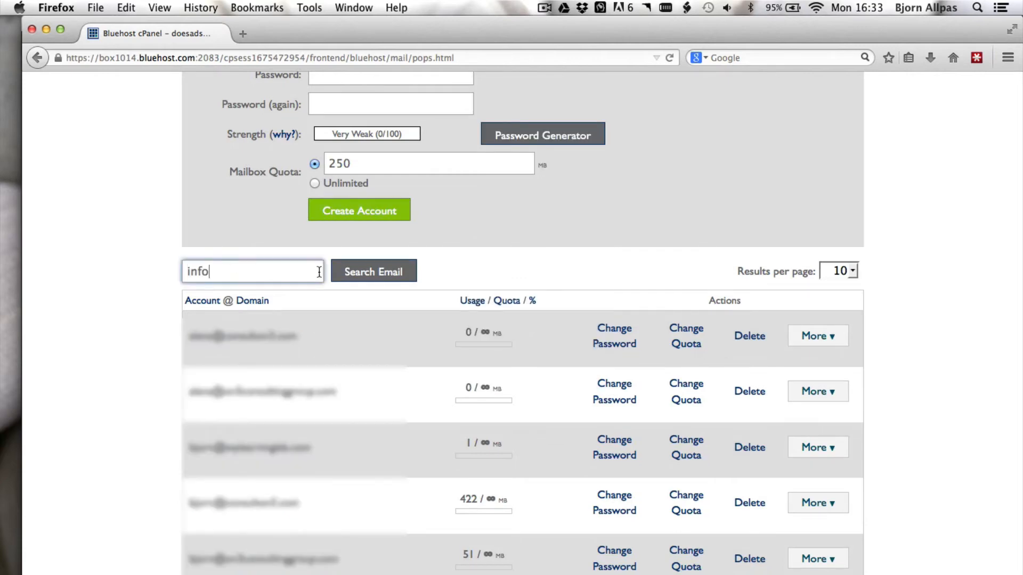
pyautogui.click(373, 271)
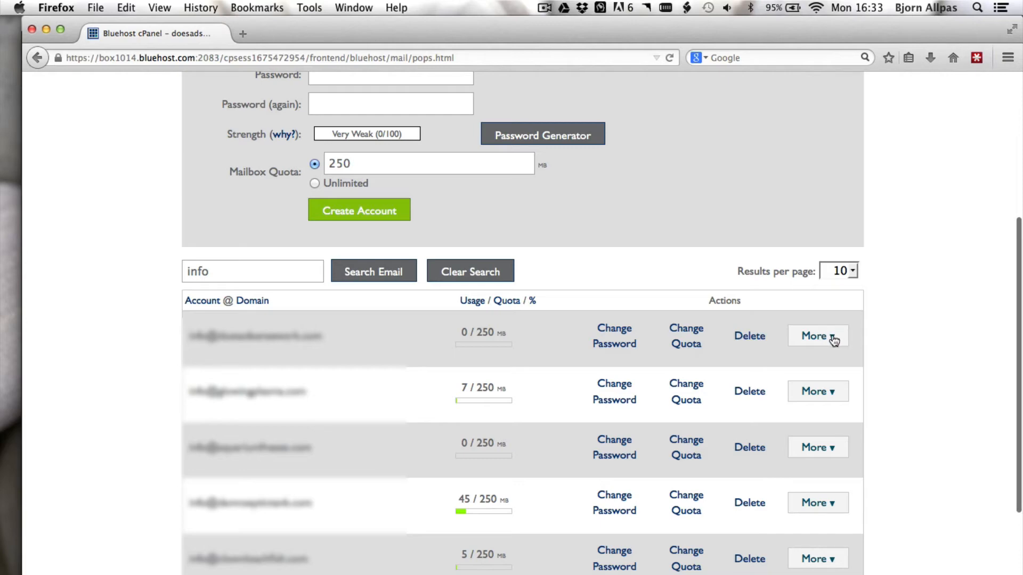
pyautogui.moveTo(614, 336)
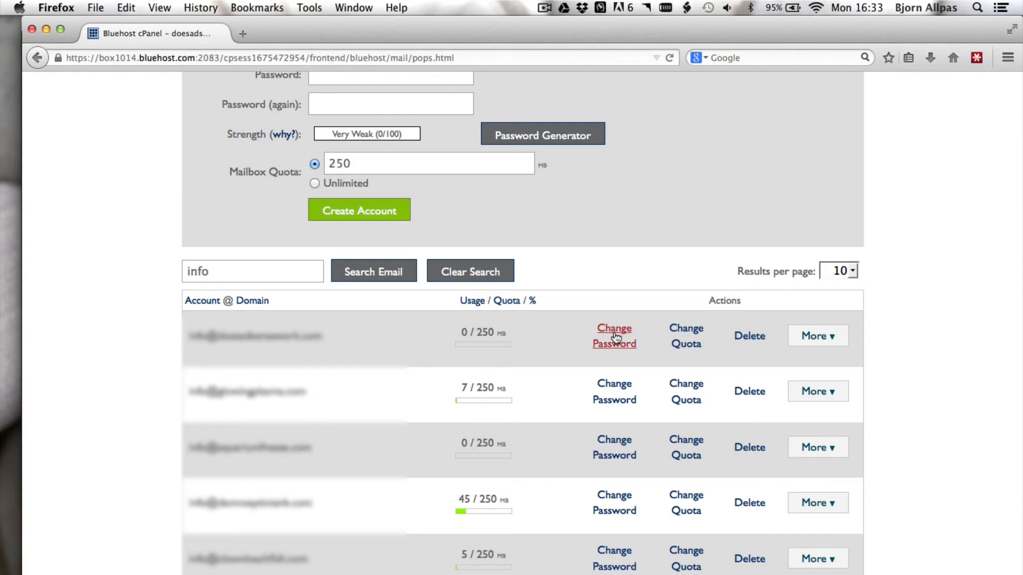
pyautogui.moveTo(686, 336)
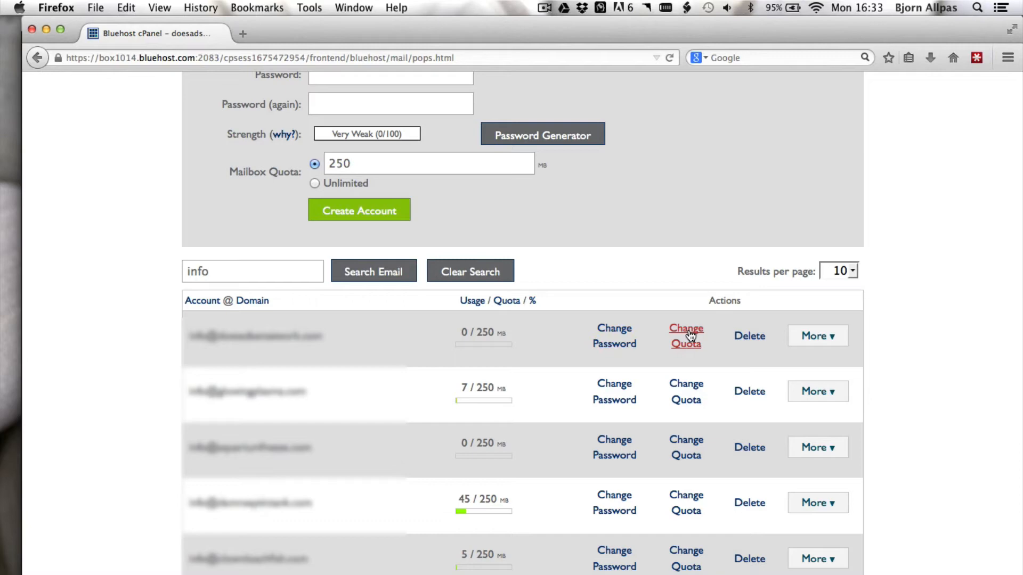
# Change the info mailbox quota from 250 MB to 300 MB.
pyautogui.click(685, 335)
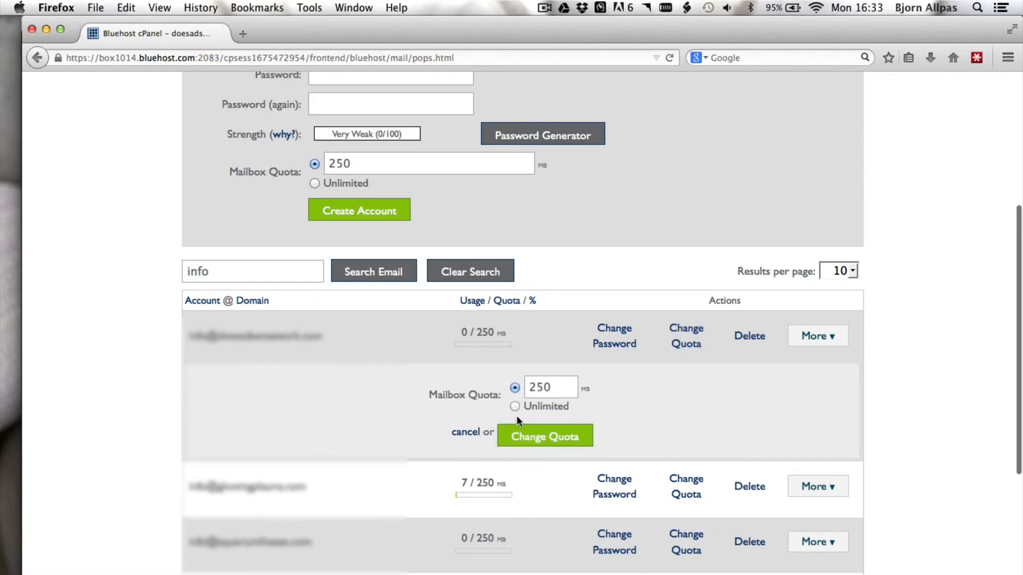
pyautogui.moveTo(571, 385)
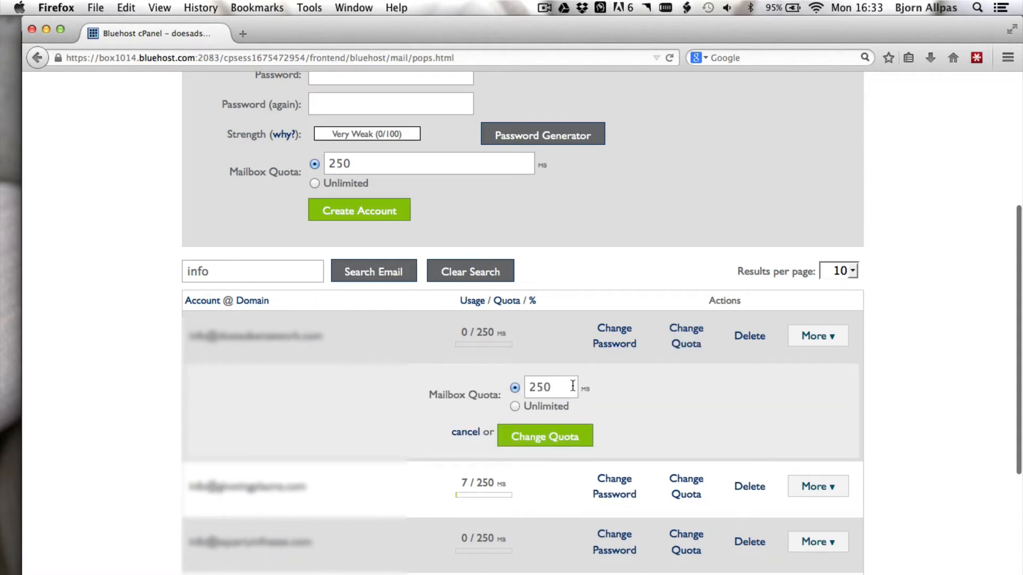
pyautogui.tripleClick(539, 386)
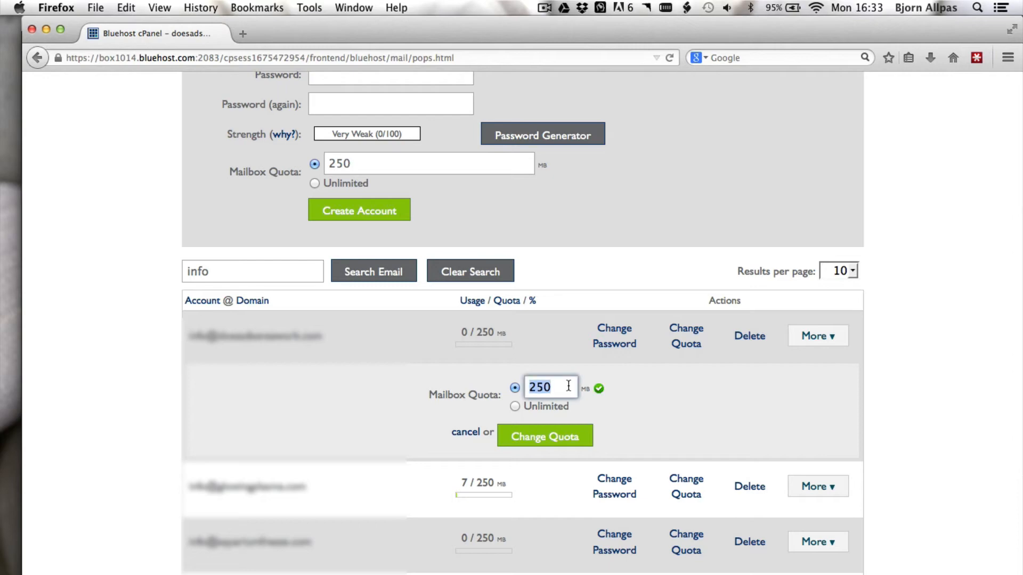
pyautogui.click(544, 436)
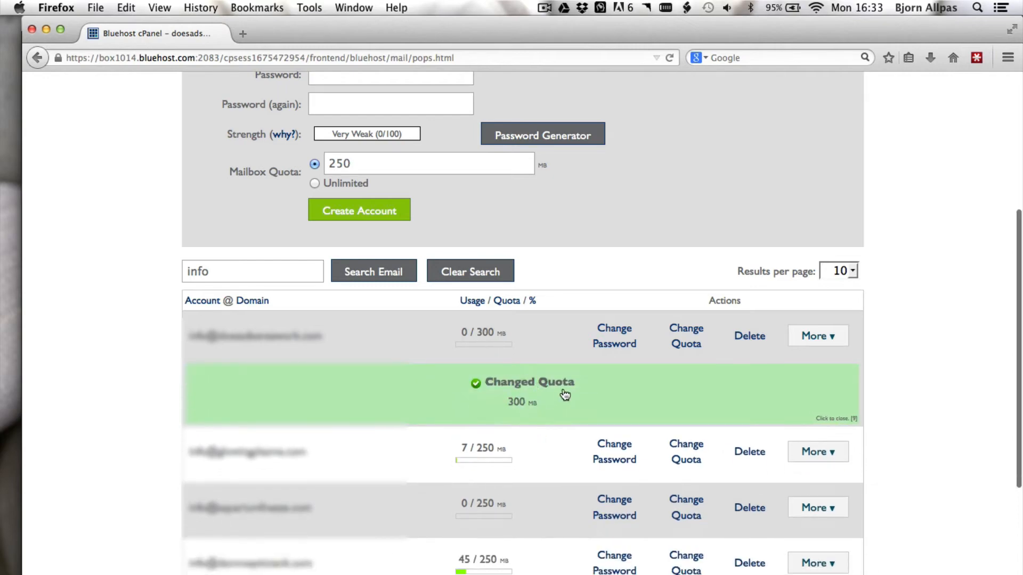
pyautogui.moveTo(817, 336)
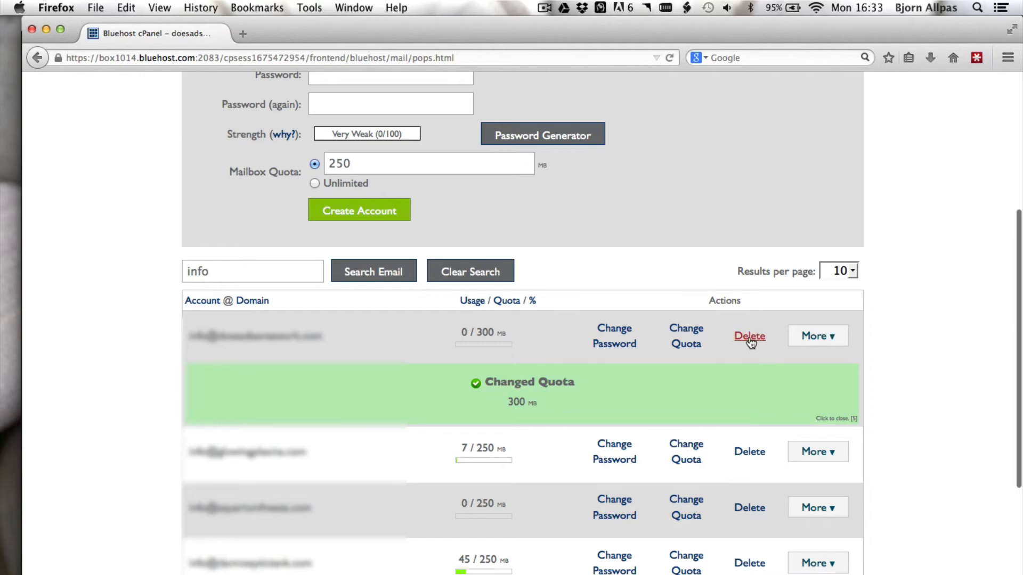
# Expand the More menu on the info row to show Access Webmail and Configure Email Client.
pyautogui.click(817, 335)
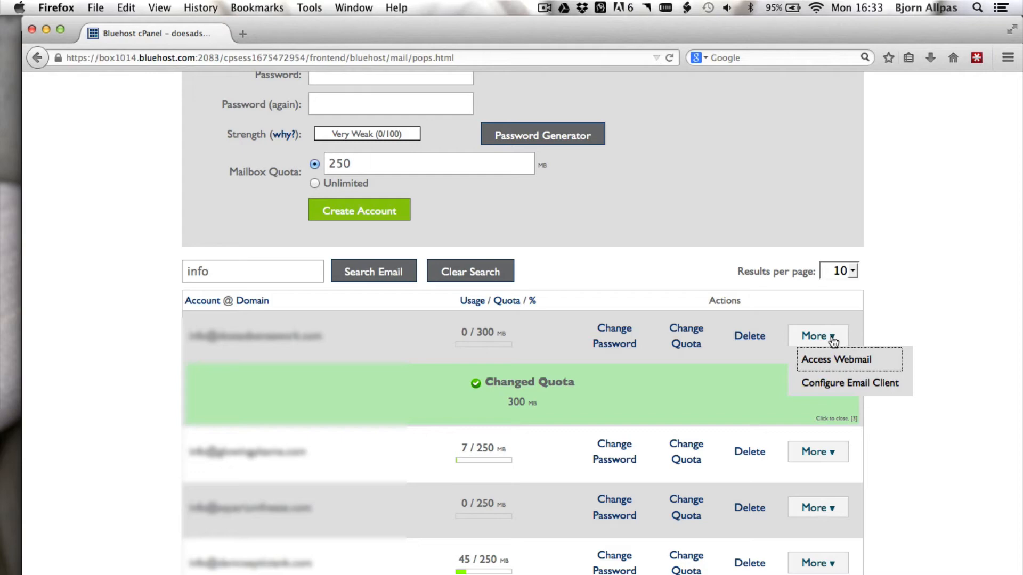
pyautogui.moveTo(837, 359)
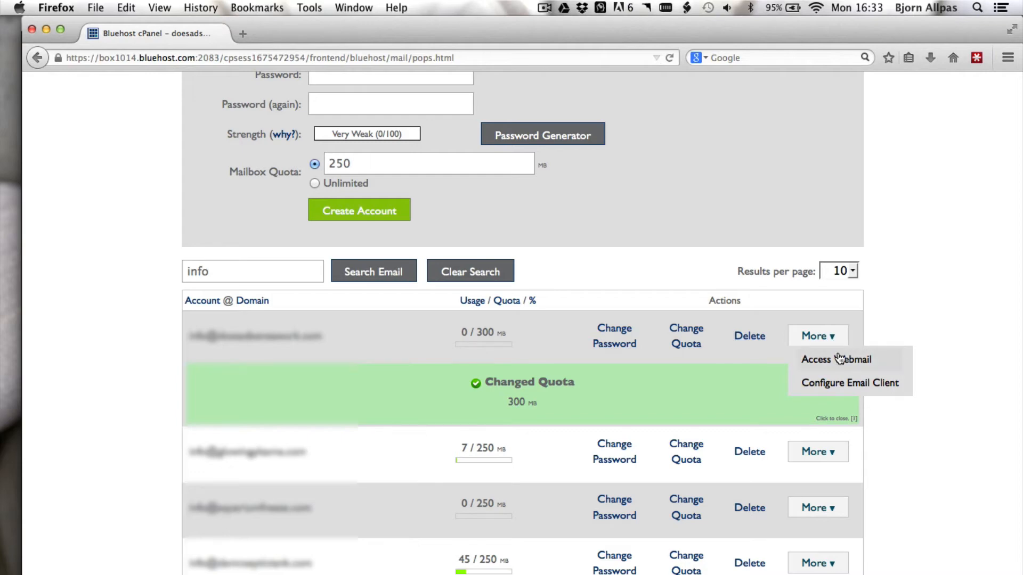
pyautogui.click(836, 419)
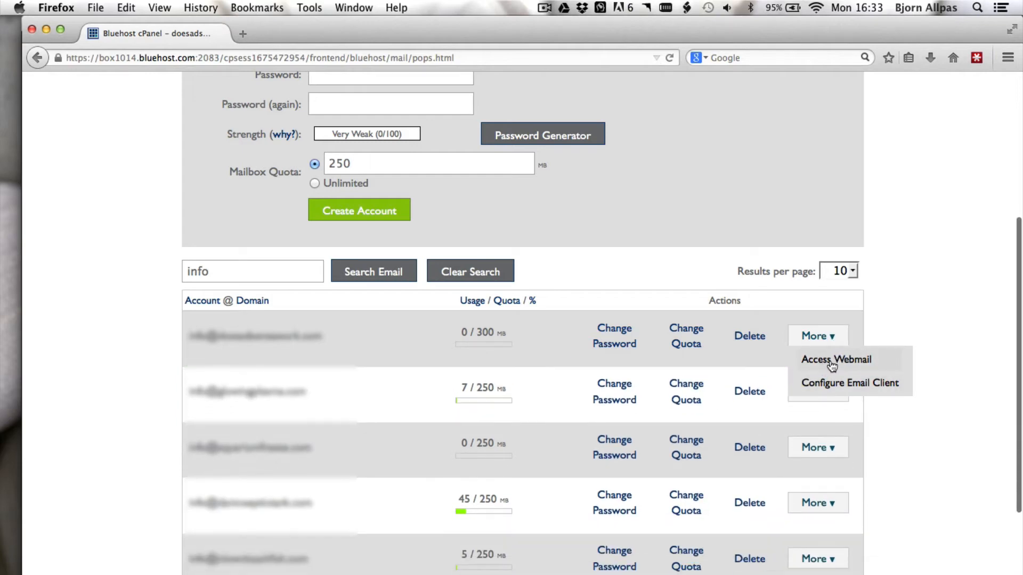
pyautogui.moveTo(837, 363)
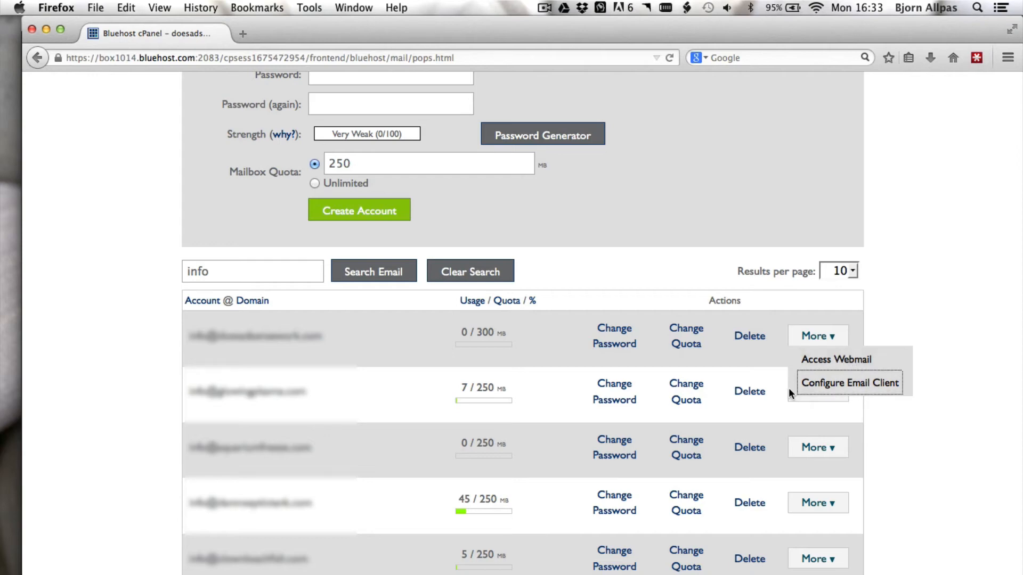
pyautogui.moveTo(845, 392)
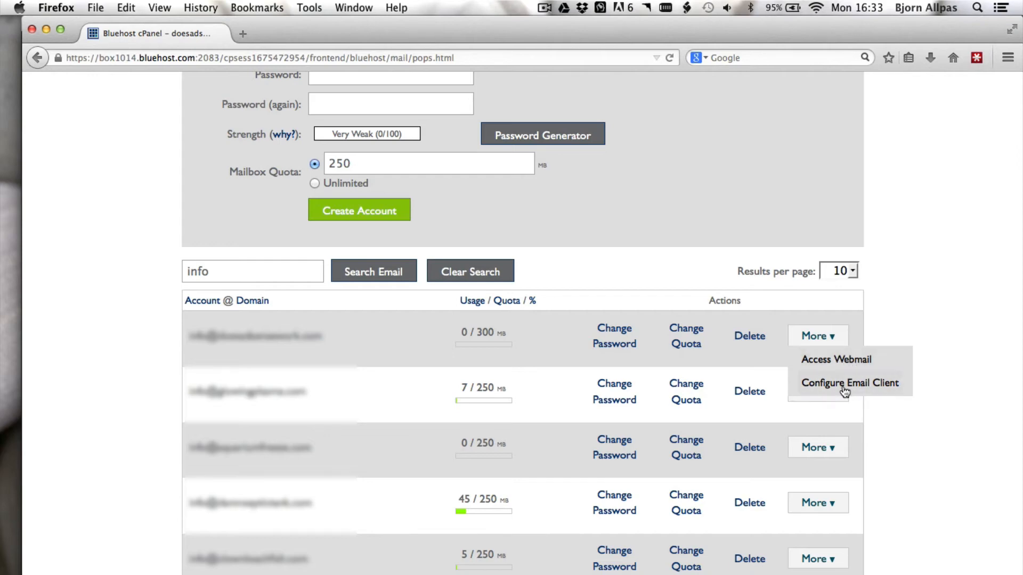
pyautogui.moveTo(830, 386)
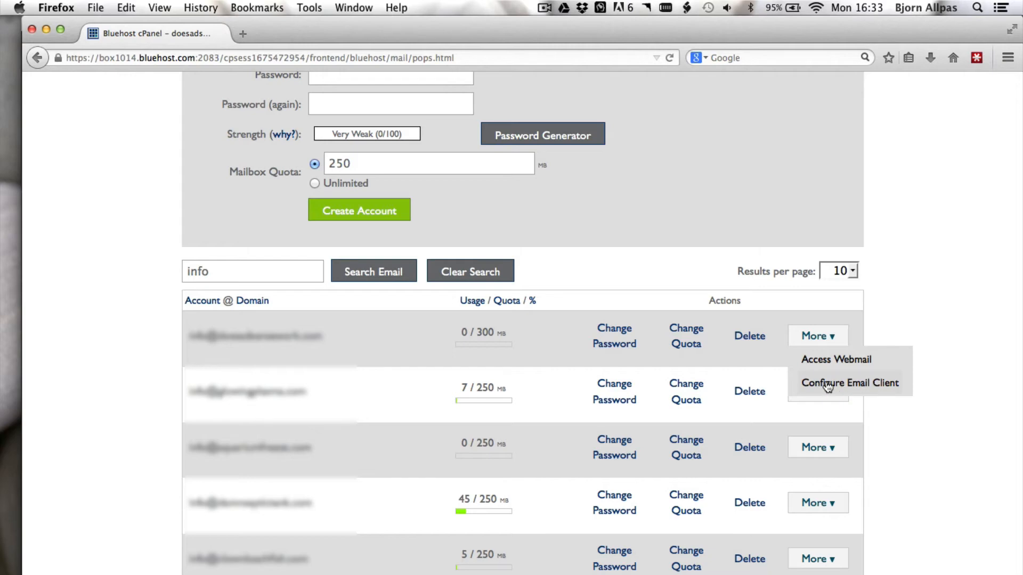
# Open Configure Email Client and scroll through the manual SSL/non-SSL settings.
pyautogui.click(849, 383)
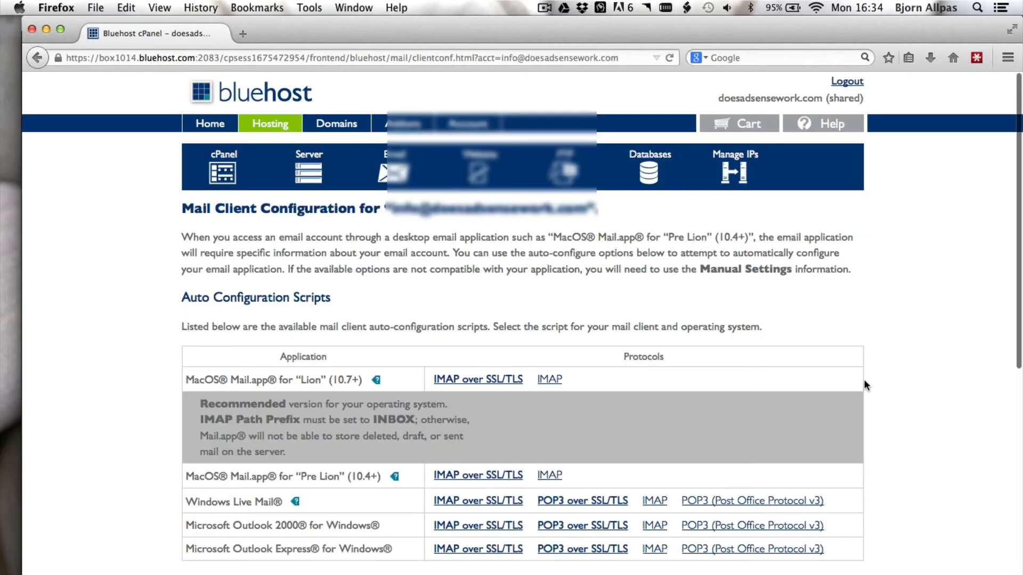
pyautogui.scroll(-3)
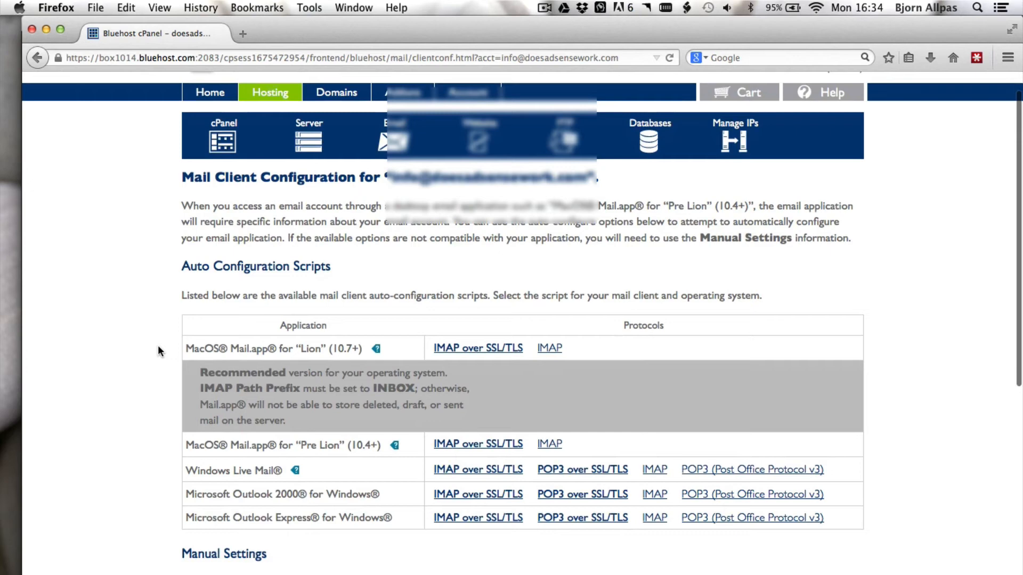
pyautogui.scroll(-3)
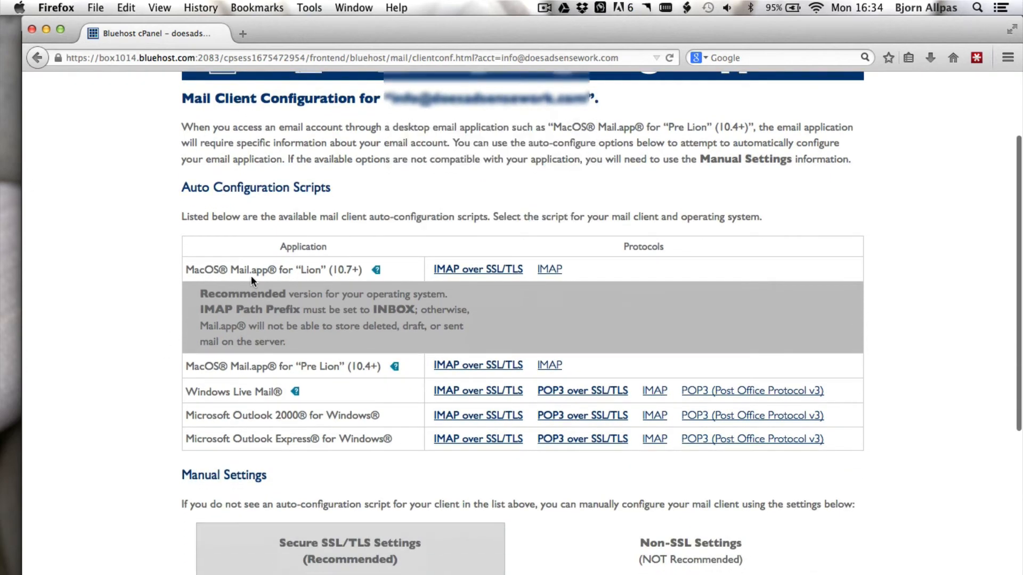
pyautogui.moveTo(239, 386)
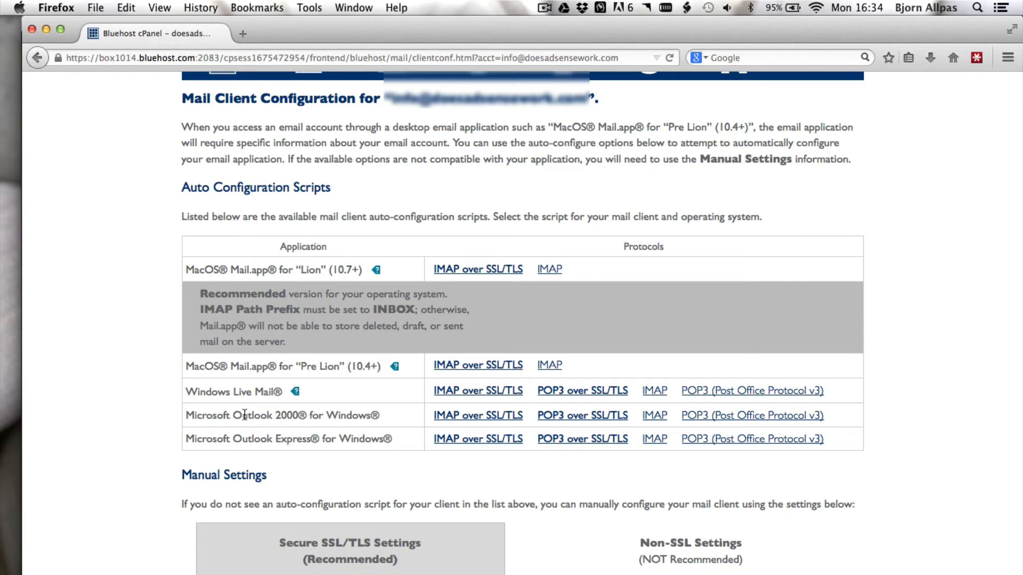
pyautogui.scroll(-3)
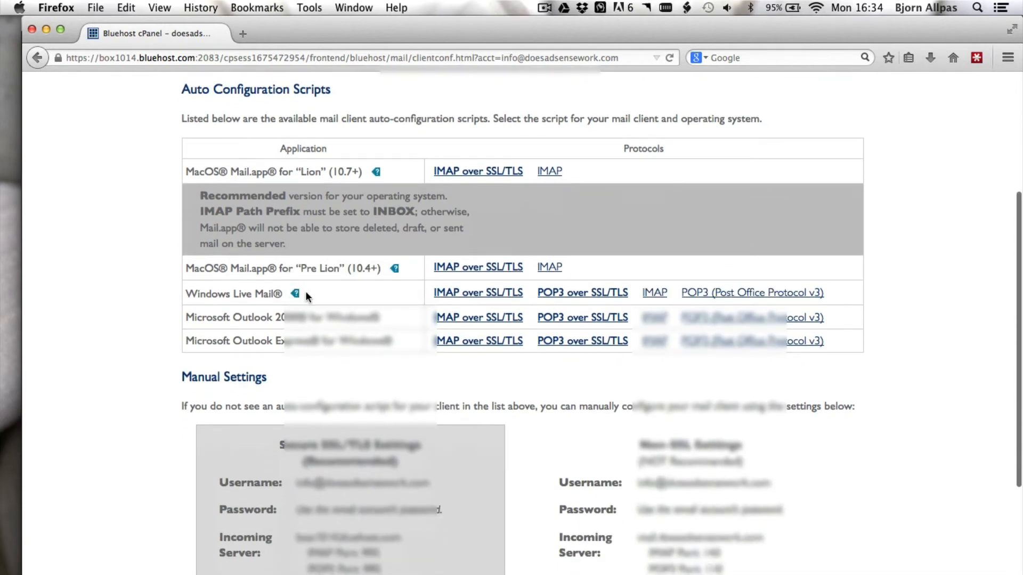
pyautogui.moveTo(466, 286)
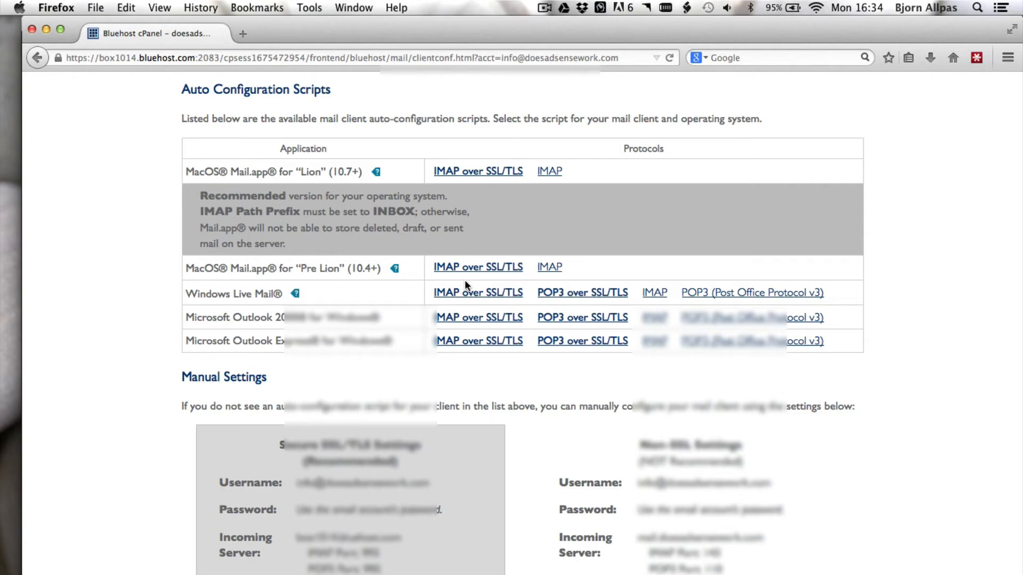
pyautogui.scroll(-3)
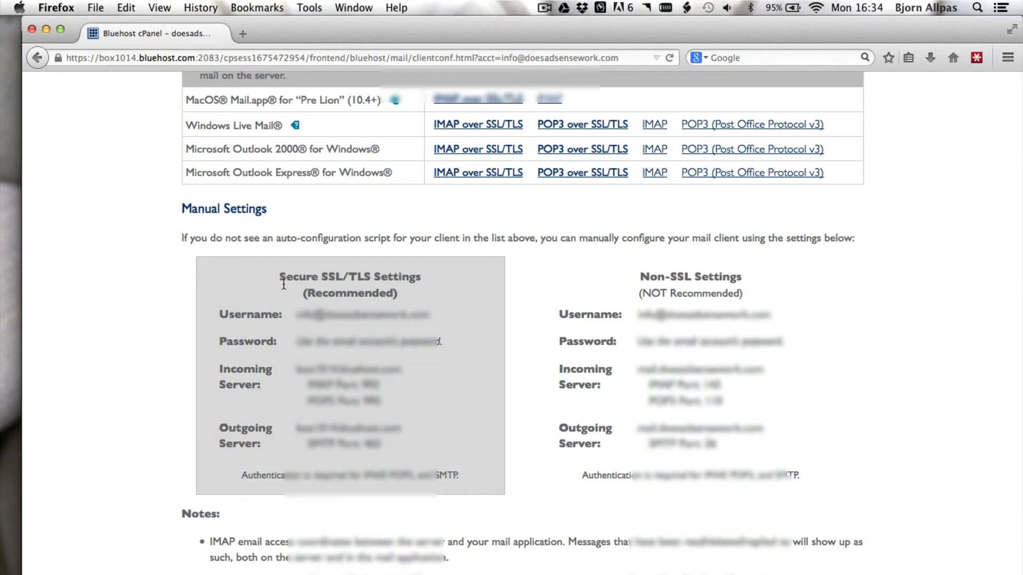
pyautogui.moveTo(672, 277)
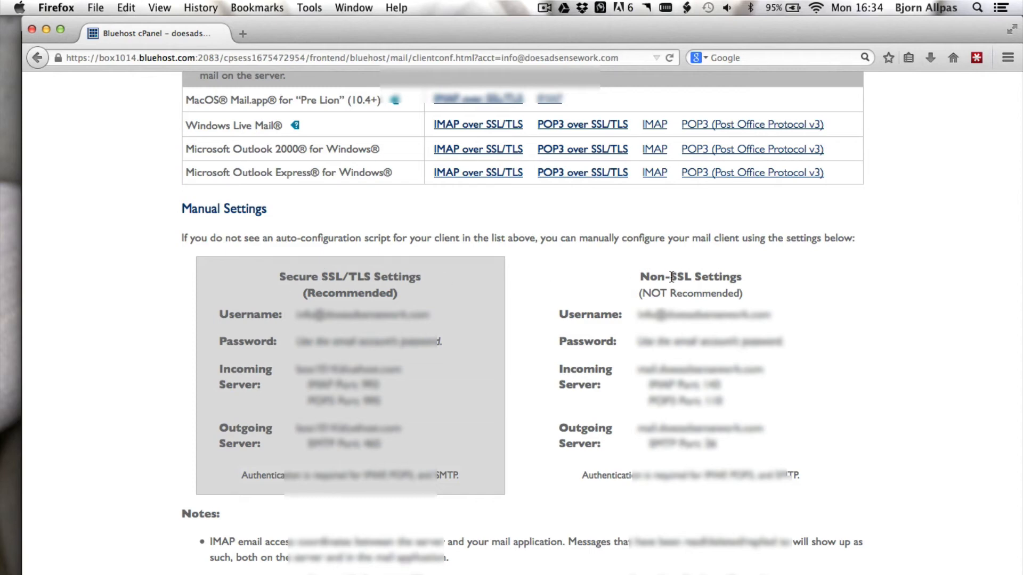
pyautogui.moveTo(418, 288)
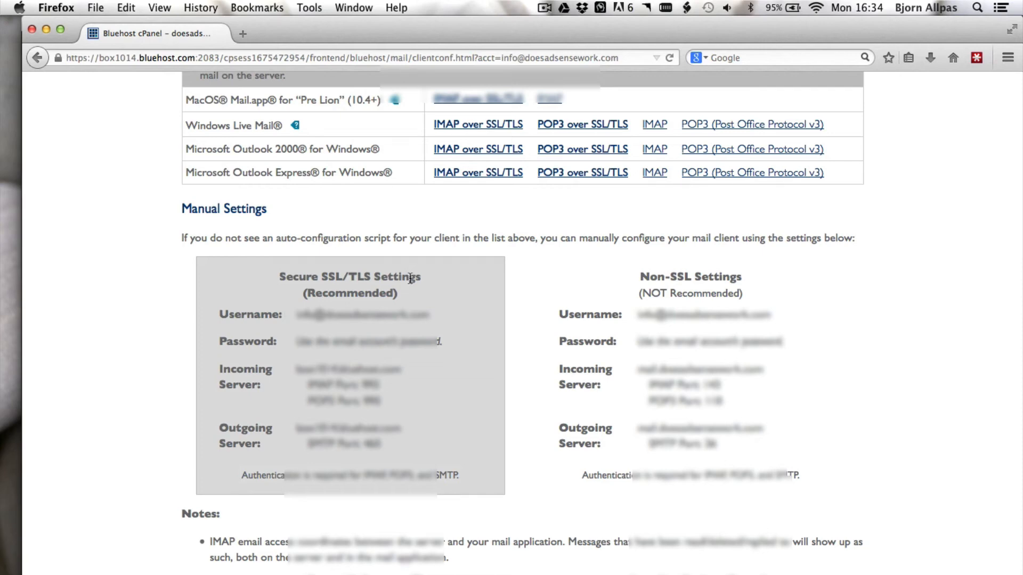
pyautogui.moveTo(302, 371)
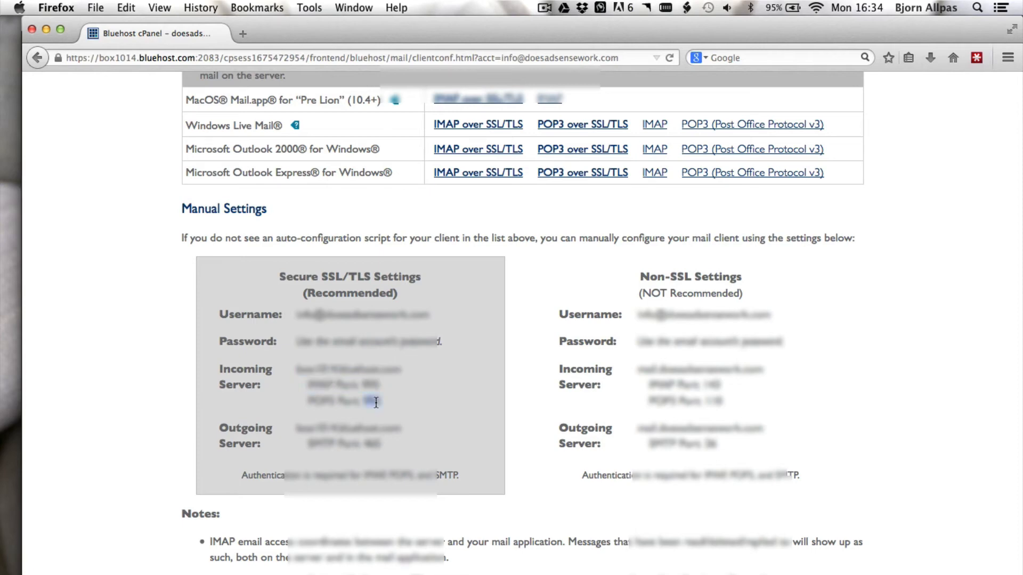
pyautogui.moveTo(401, 407)
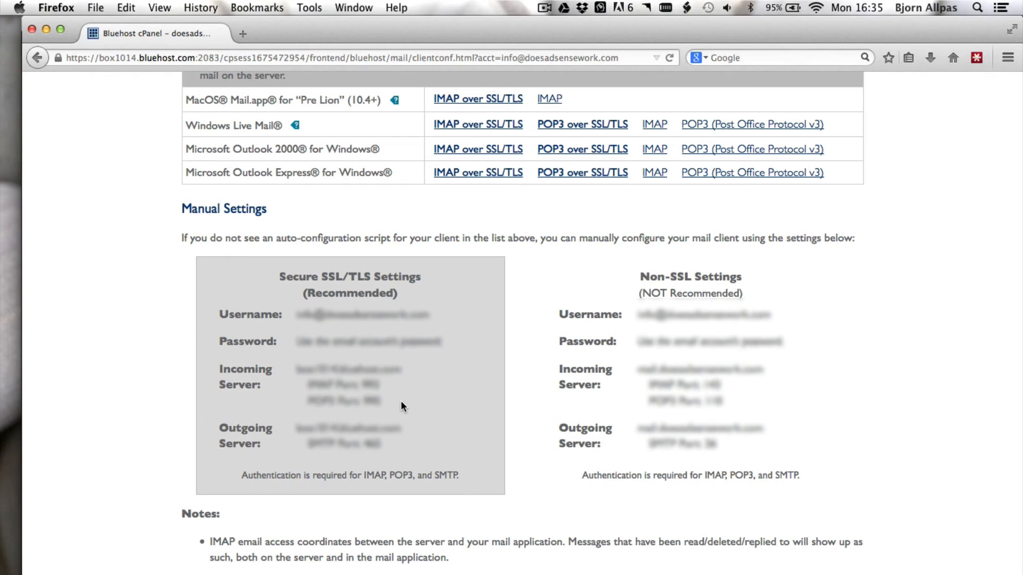
pyautogui.scroll(-3)
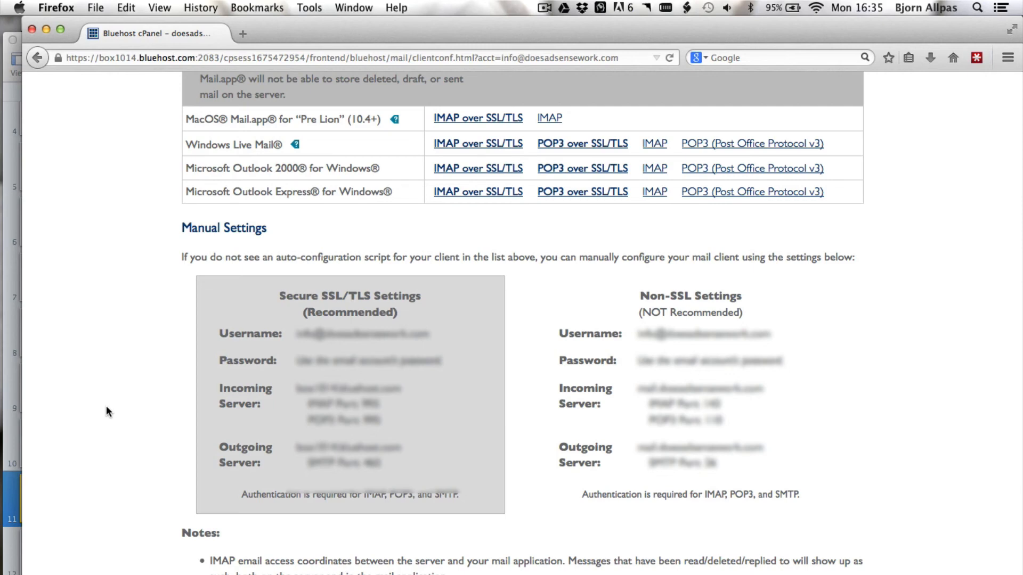
pyautogui.moveTo(156, 270)
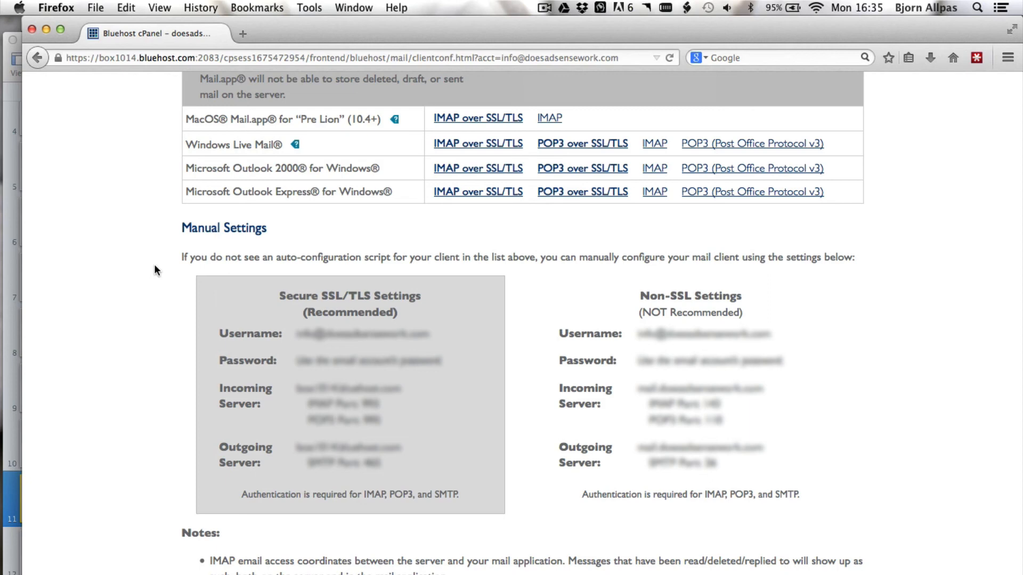